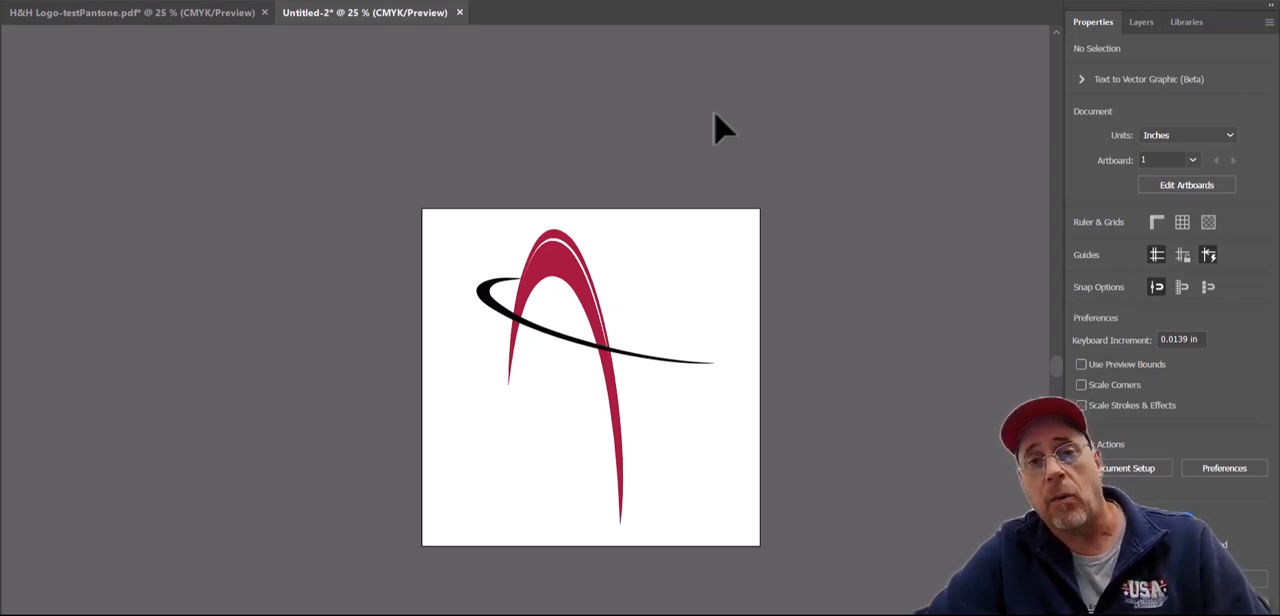
mouse_move(716, 128)
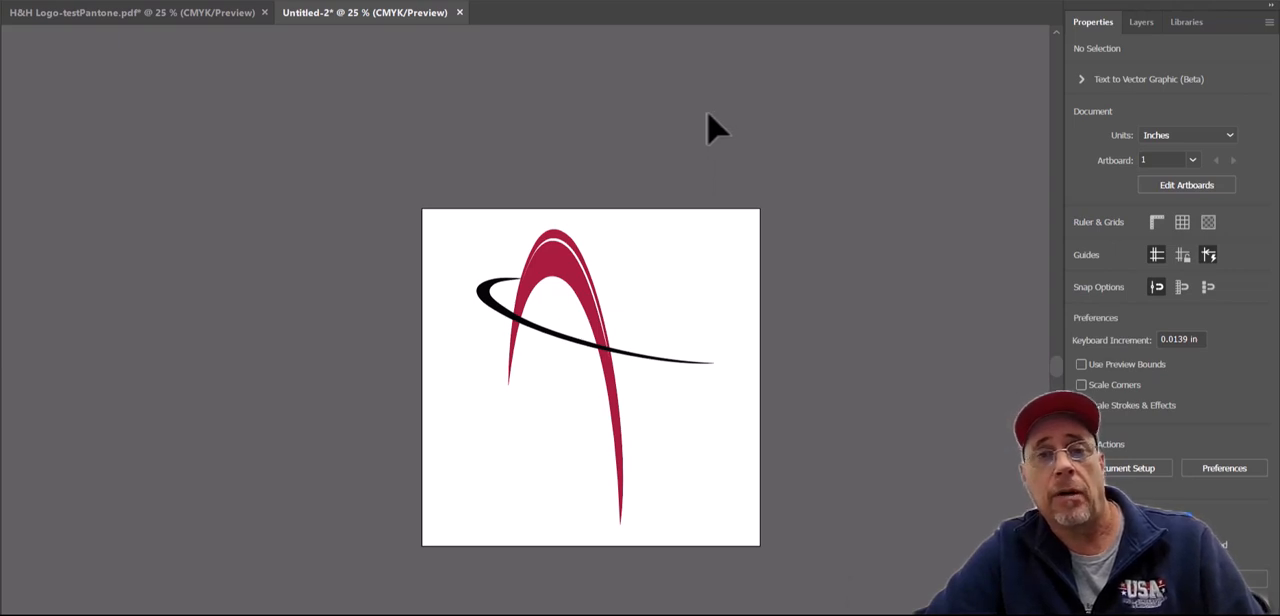
mouse_move(710, 130)
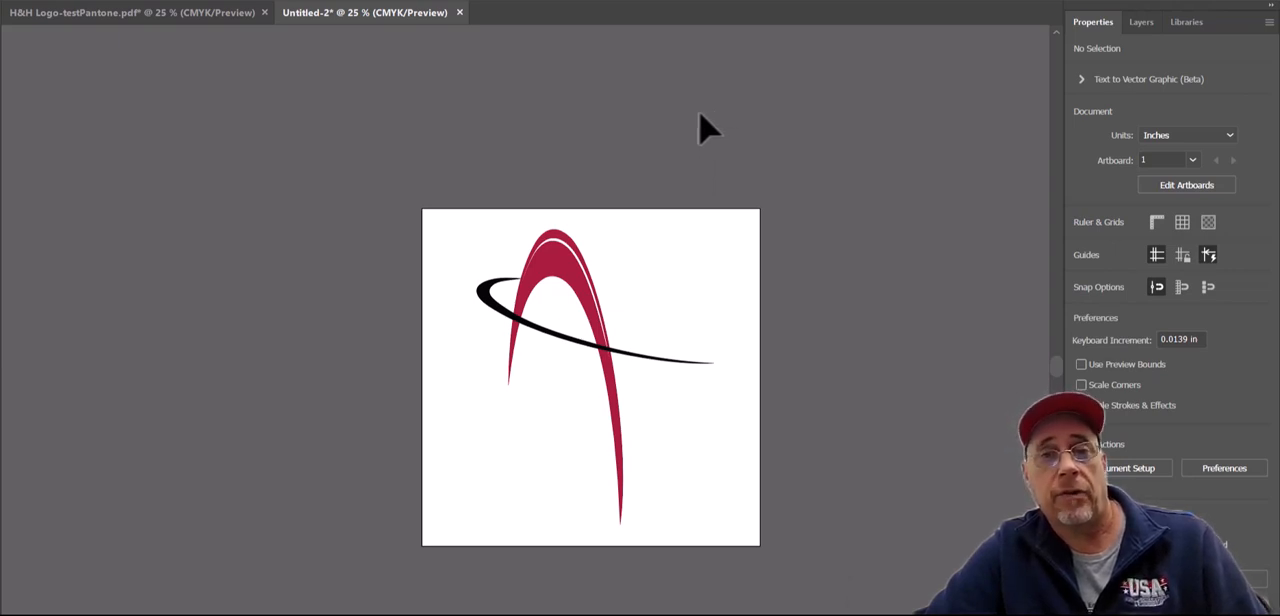
mouse_move(692, 132)
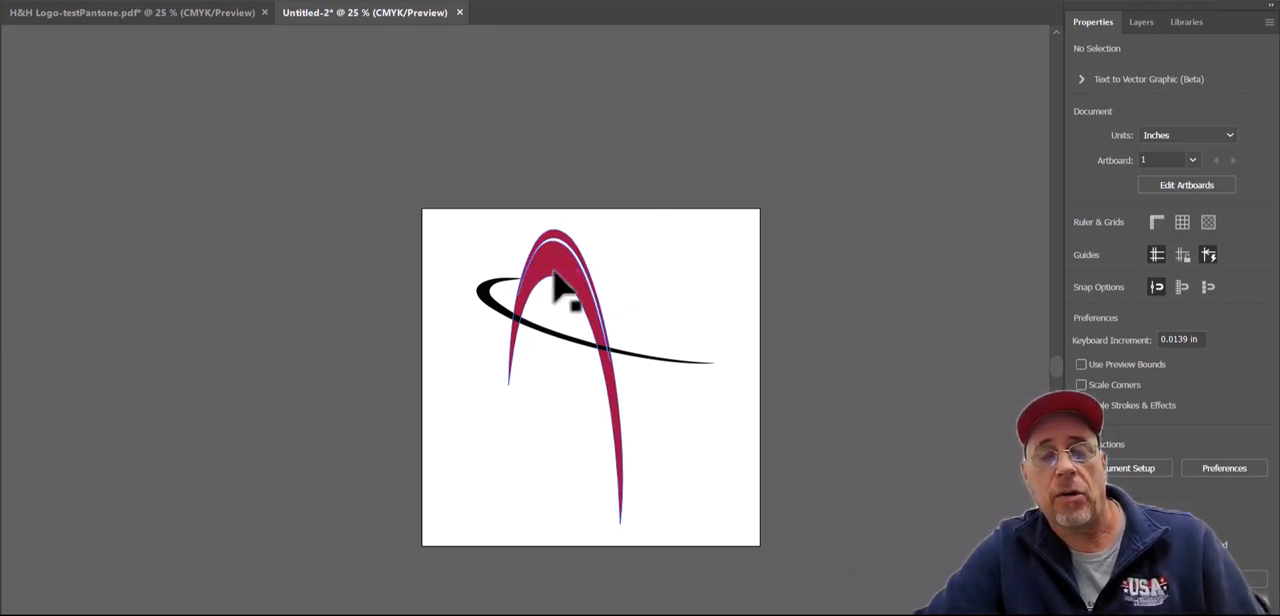
mouse_move(576, 276)
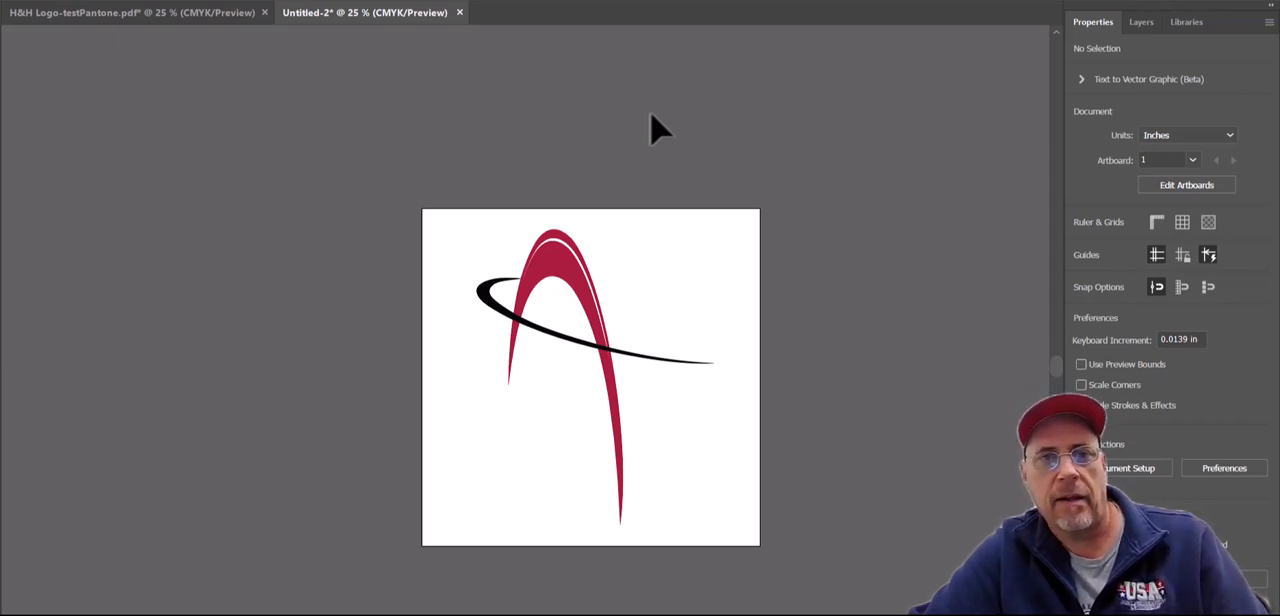
mouse_move(610, 156)
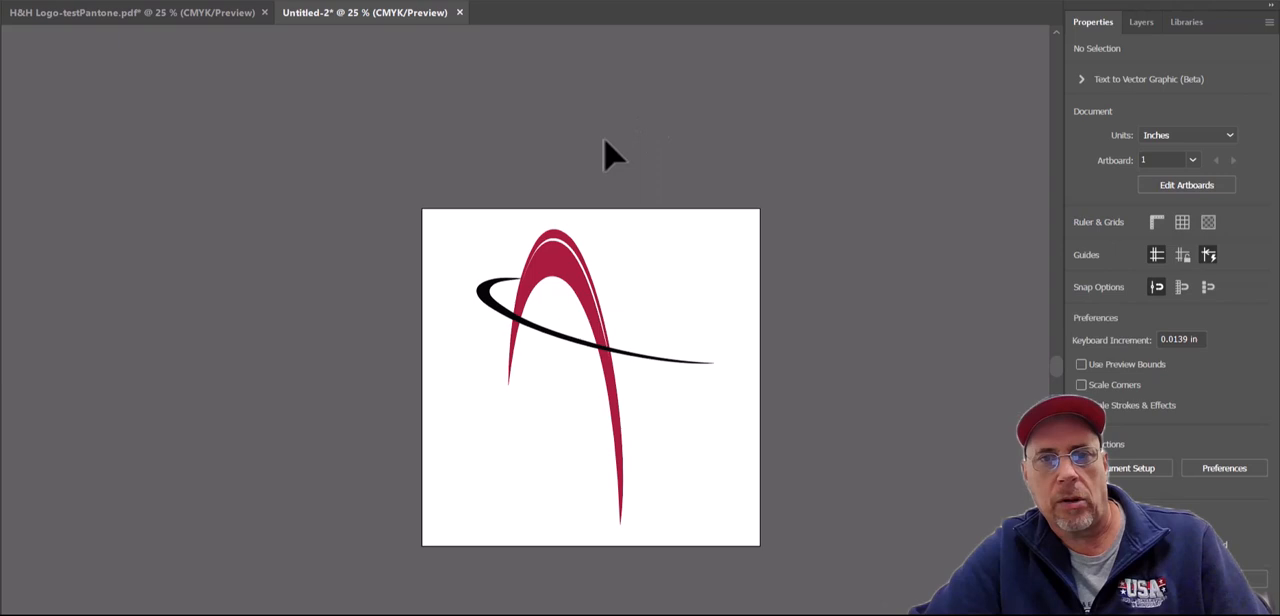
mouse_move(600, 160)
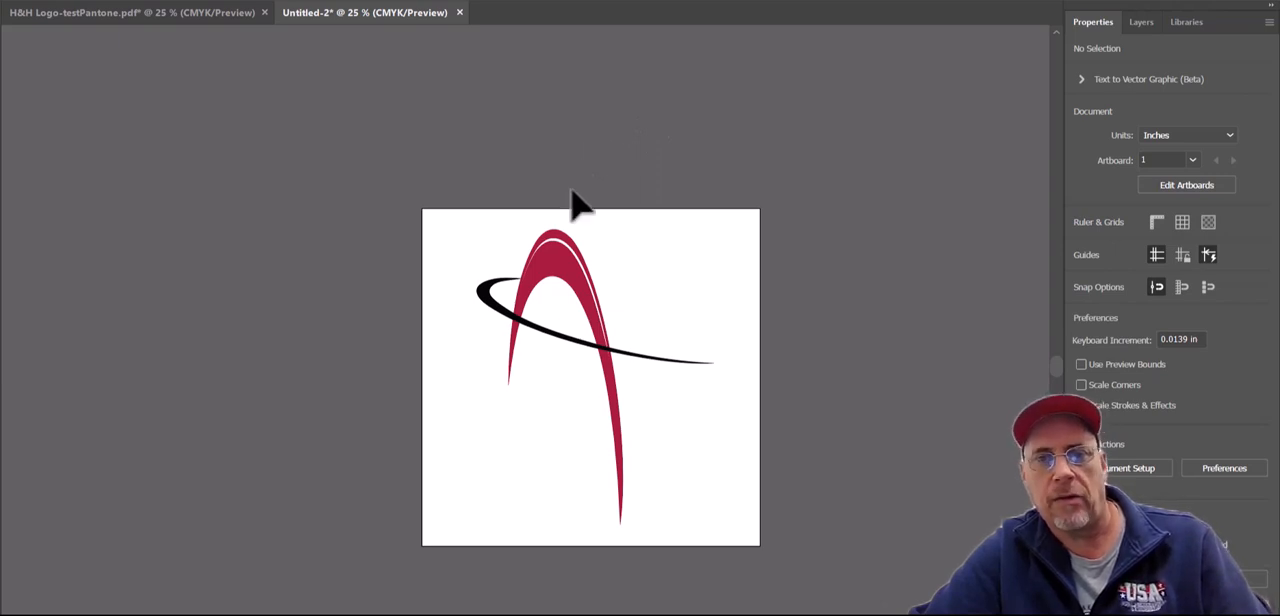
mouse_move(650, 168)
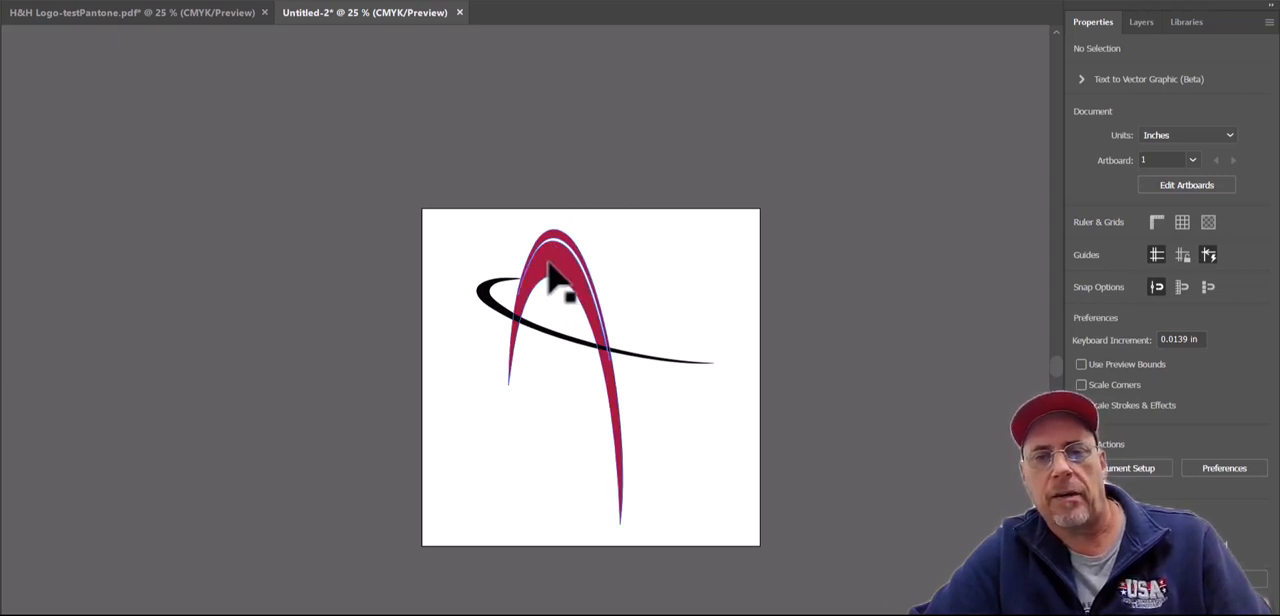
Select the logo's red arch and bring up its PANTONE 207 C fill swatch settings.
left_click(556, 280)
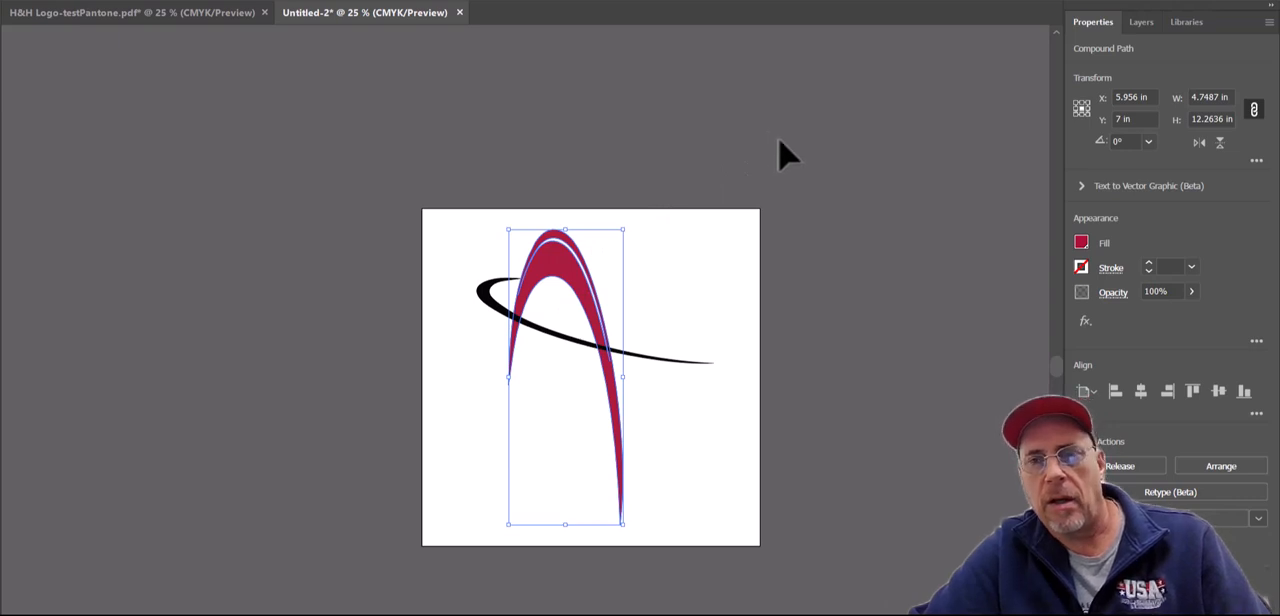
mouse_move(812, 232)
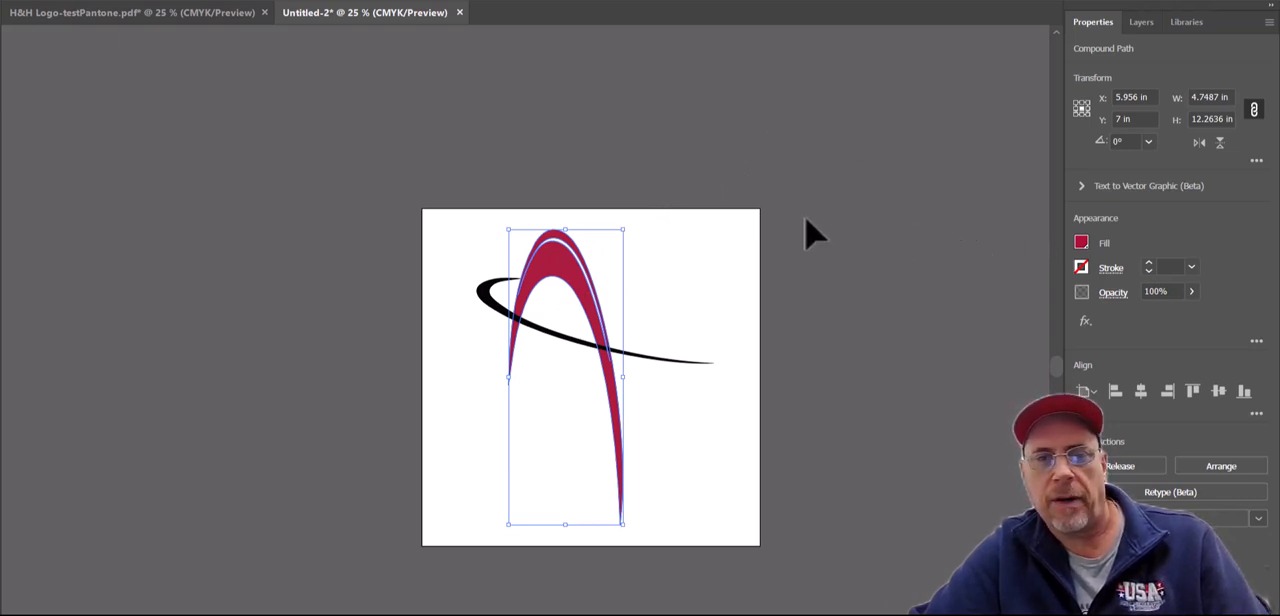
mouse_move(1024, 276)
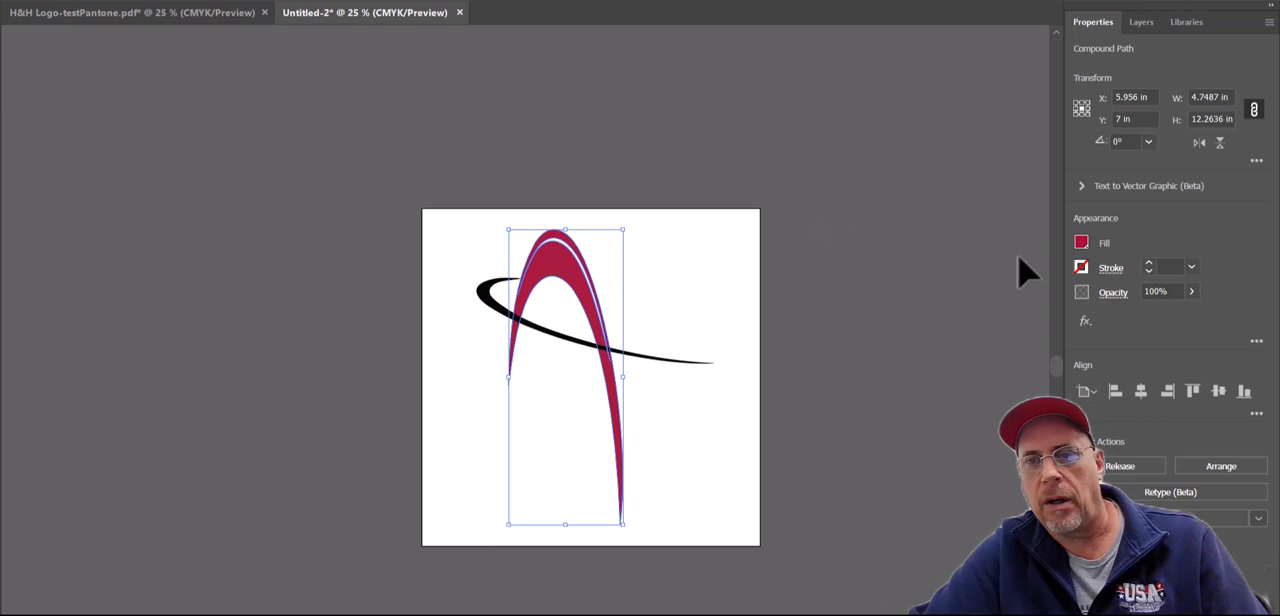
mouse_move(964, 270)
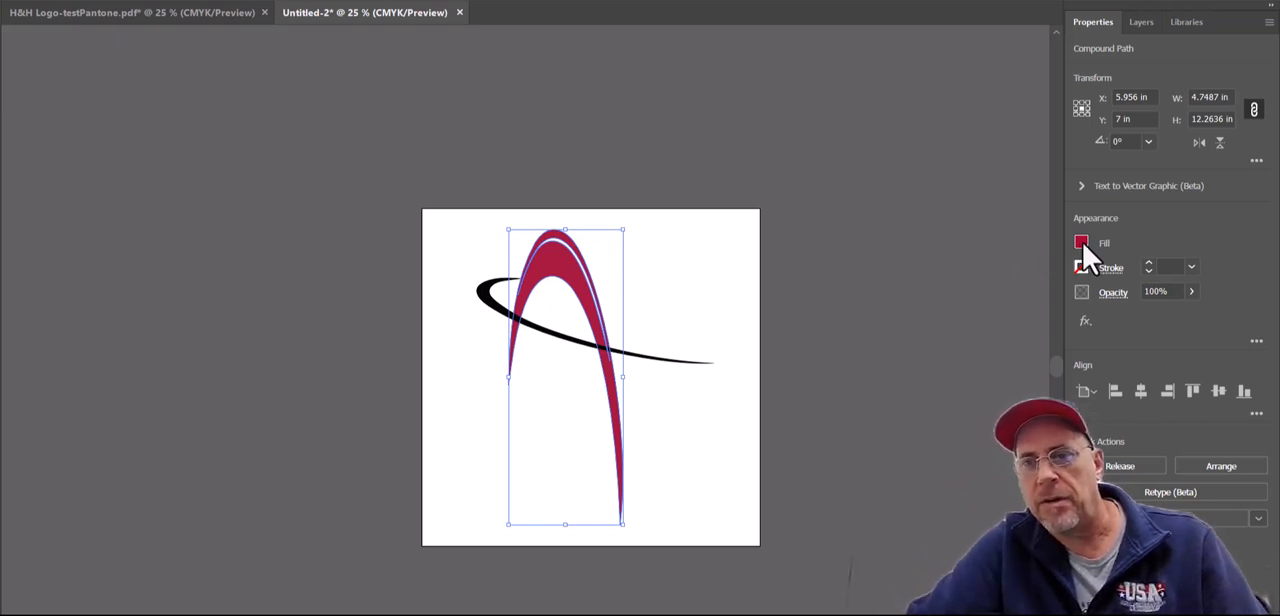
left_click(1080, 244)
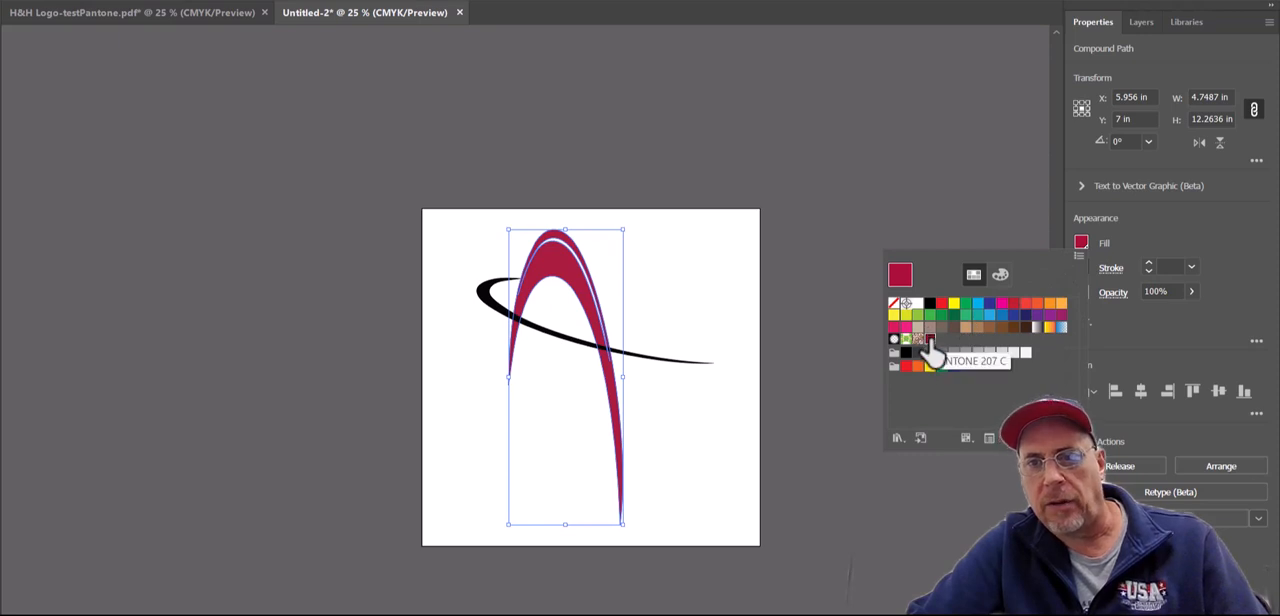
double_click(930, 340)
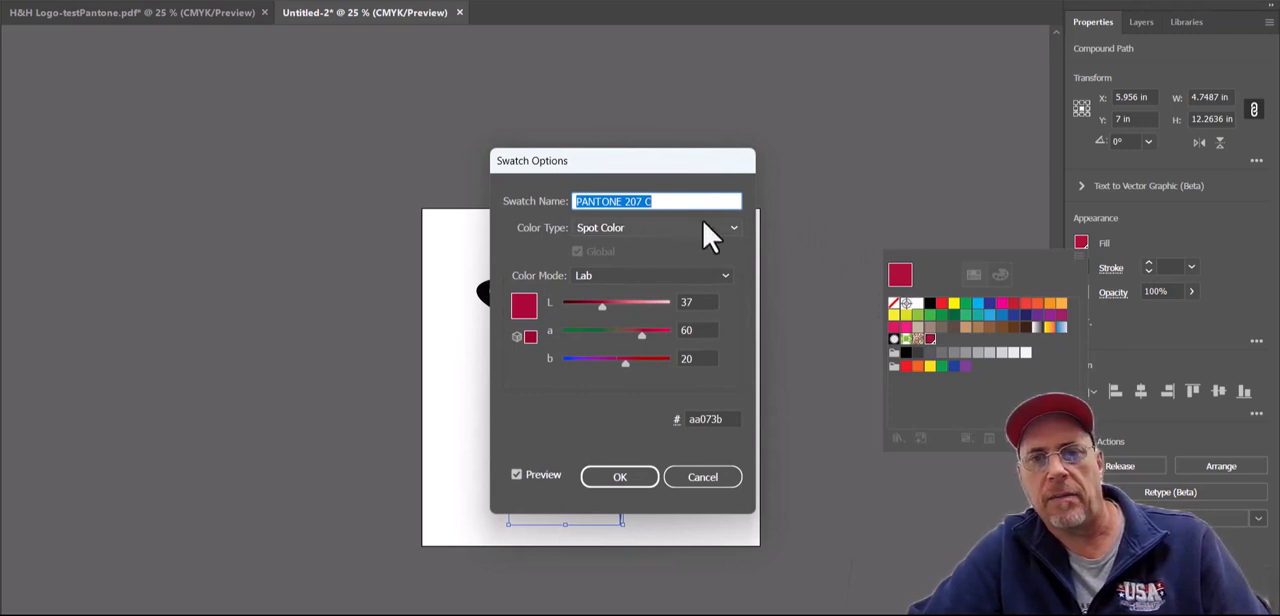
mouse_move(716, 296)
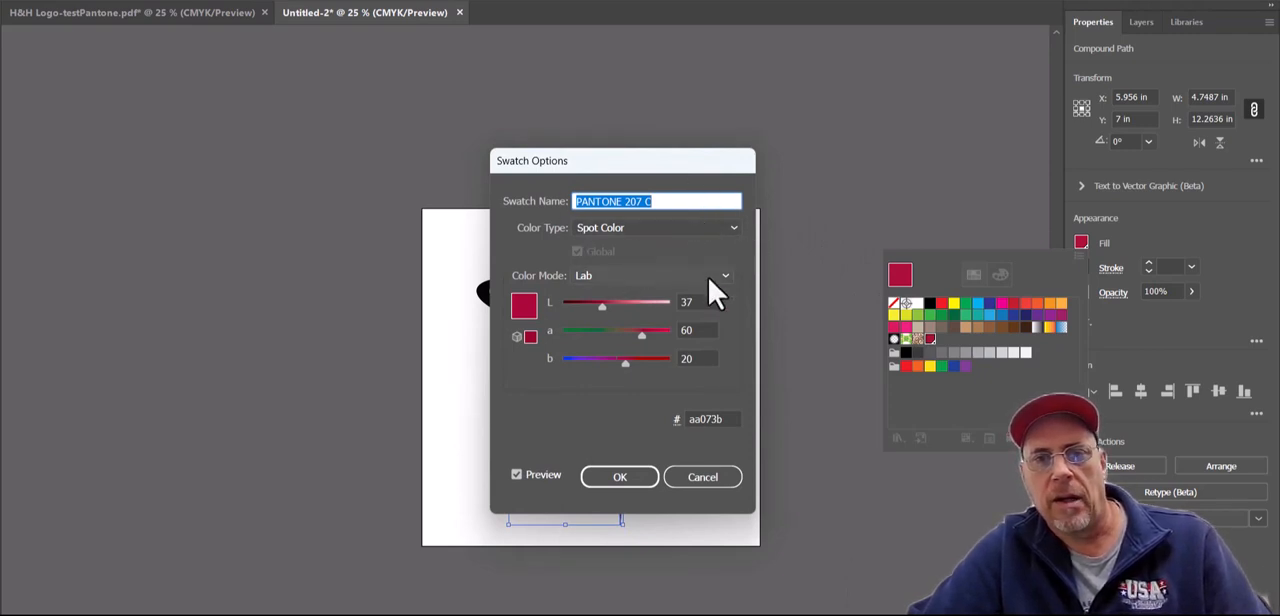
View the swatch in RGB mode (170, 7, 59), cancel without changes, and switch to Print Optimizer.
left_click(724, 276)
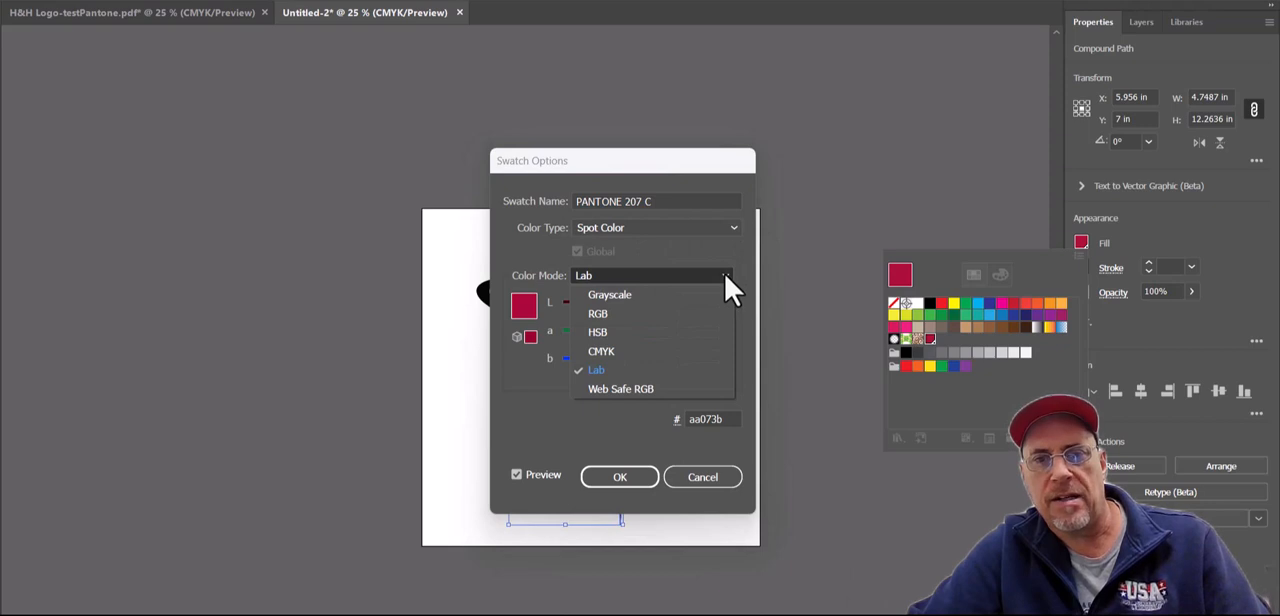
left_click(596, 312)
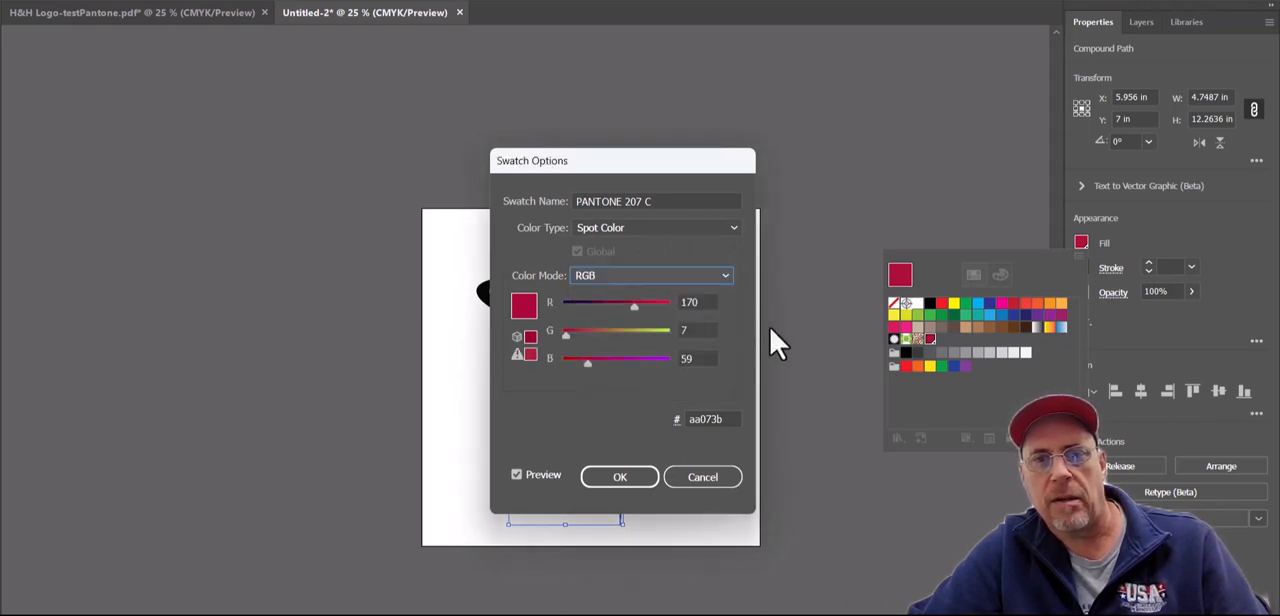
mouse_move(710, 330)
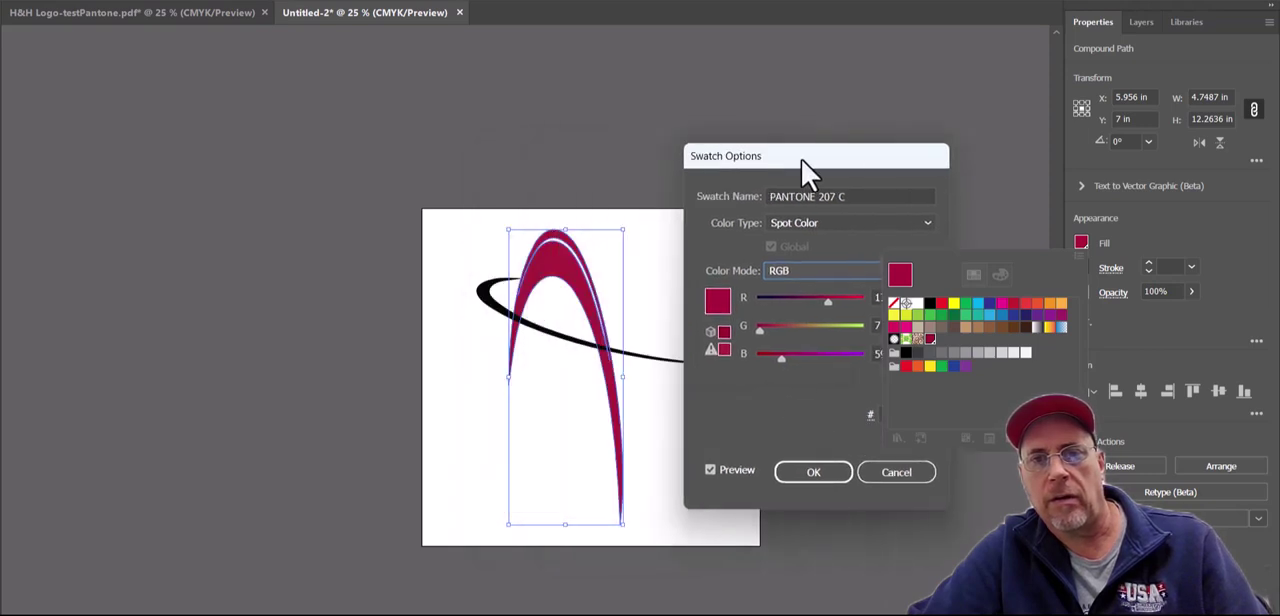
left_click_drag(808, 156, 750, 128)
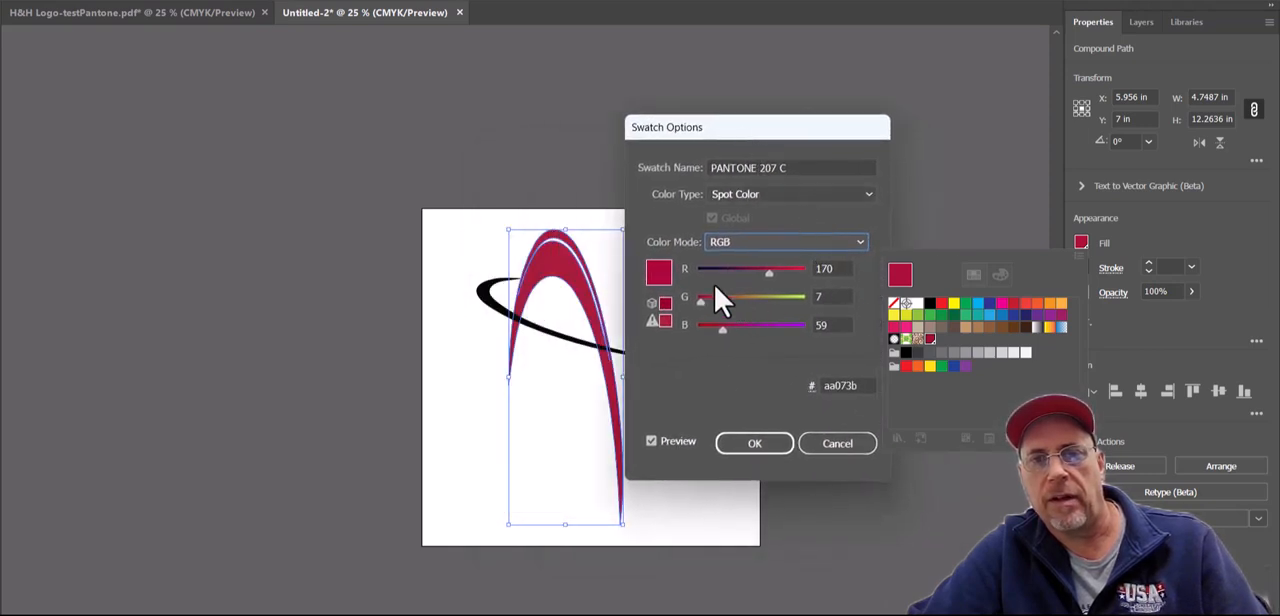
mouse_move(804, 298)
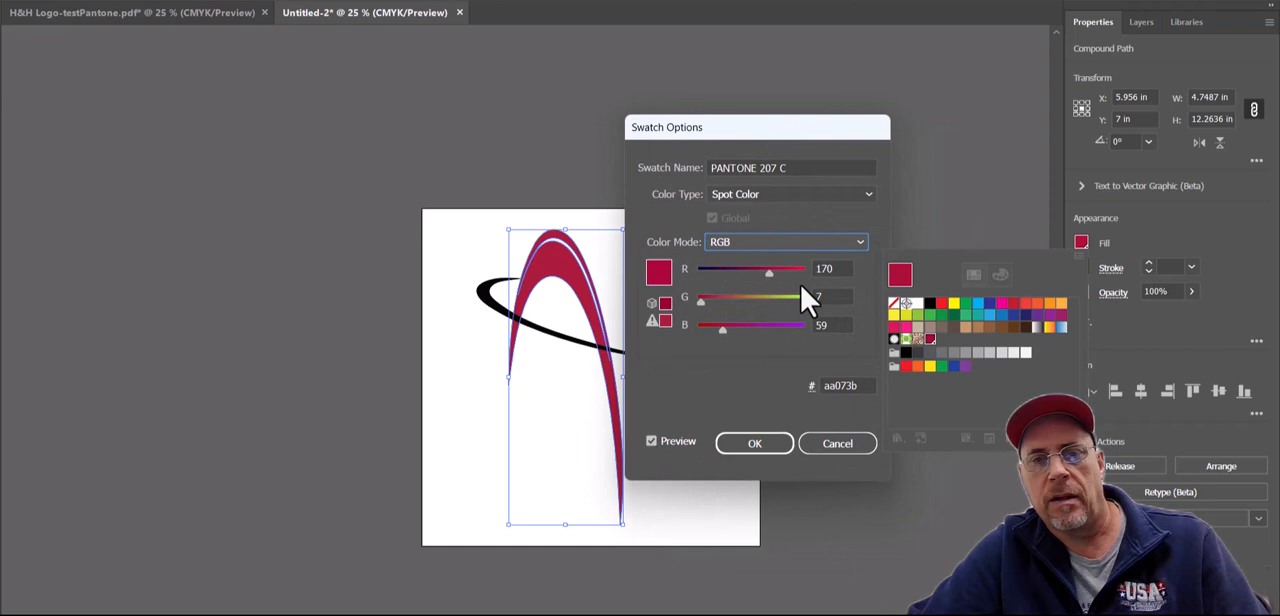
left_click(836, 442)
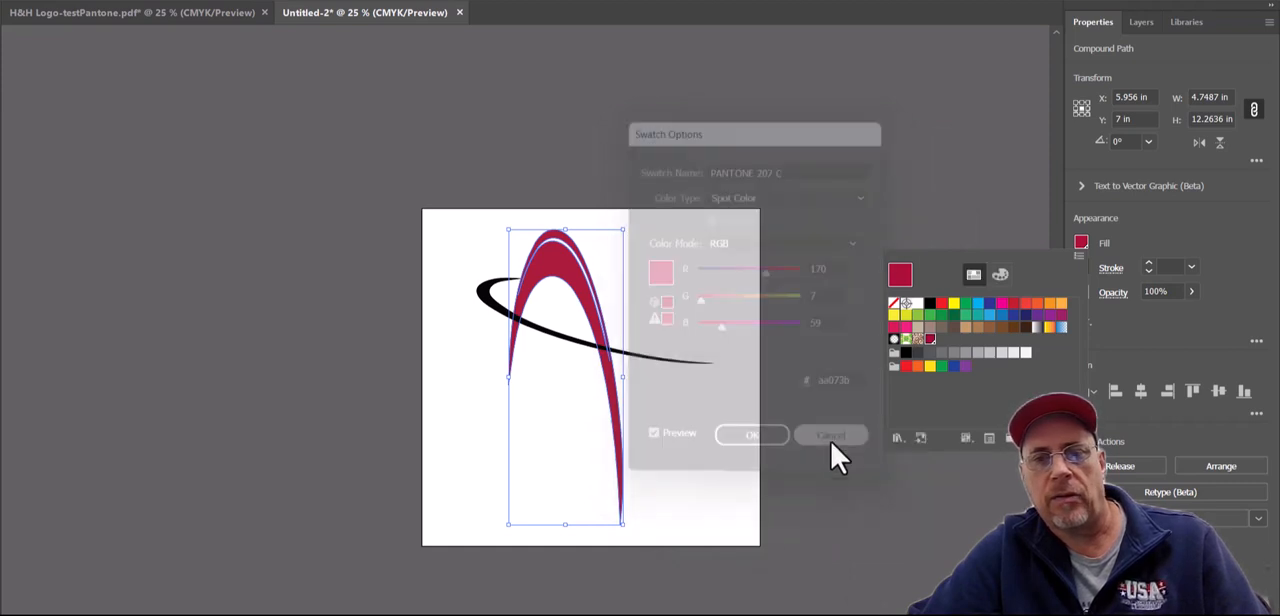
left_click(830, 434)
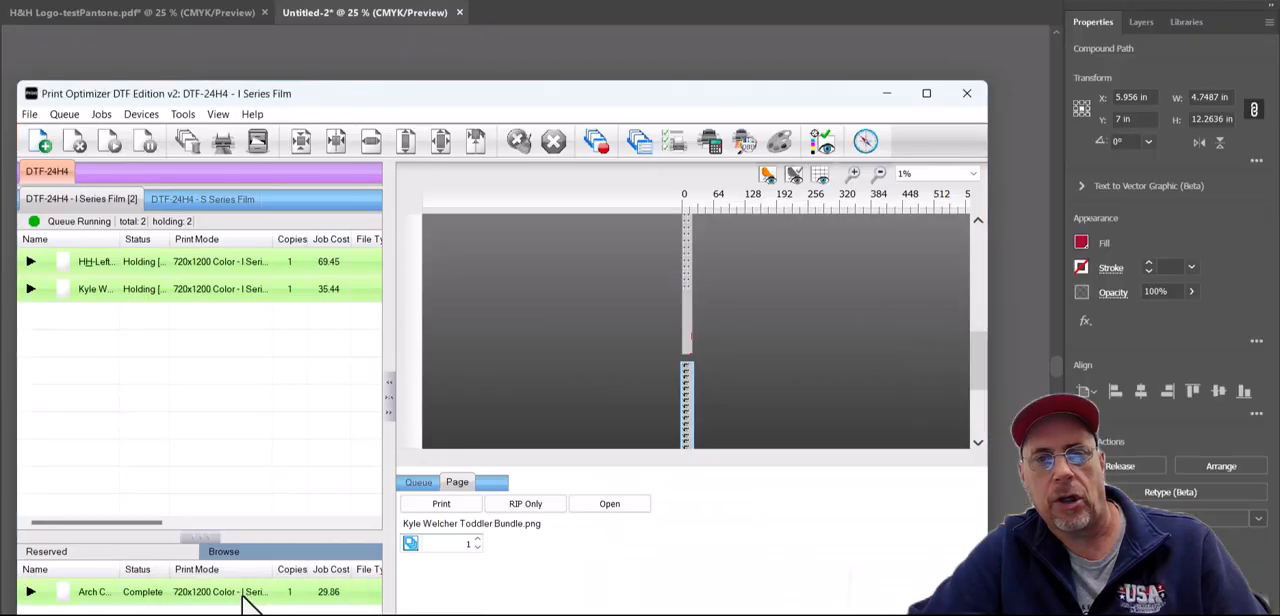
mouse_move(164, 140)
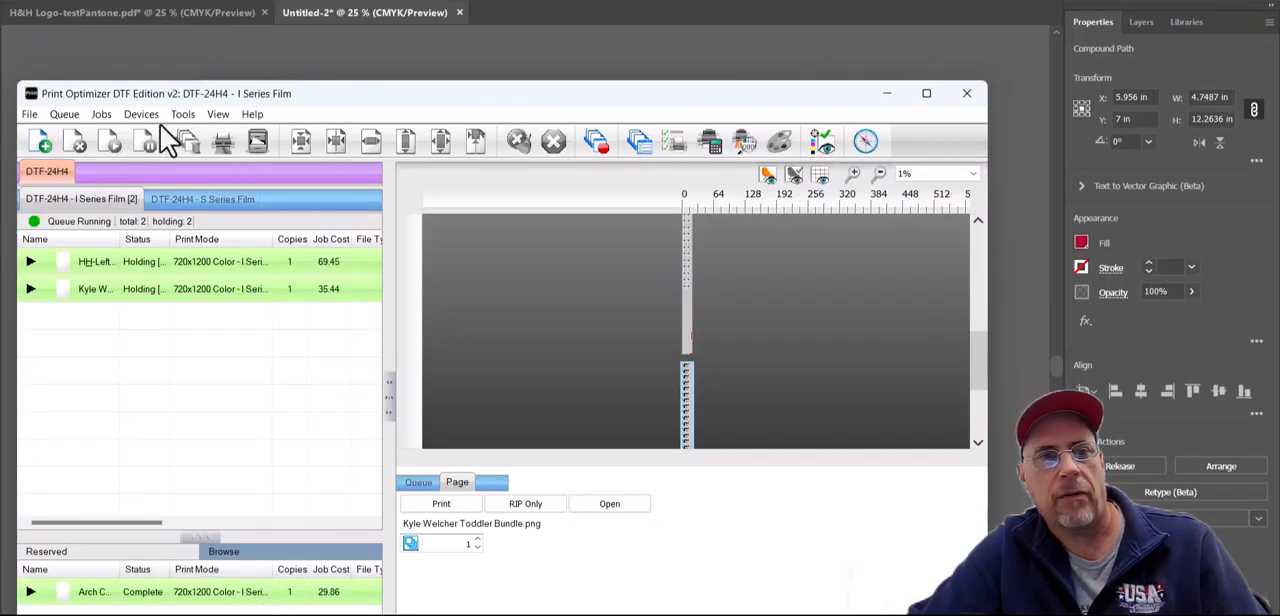
mouse_move(150, 130)
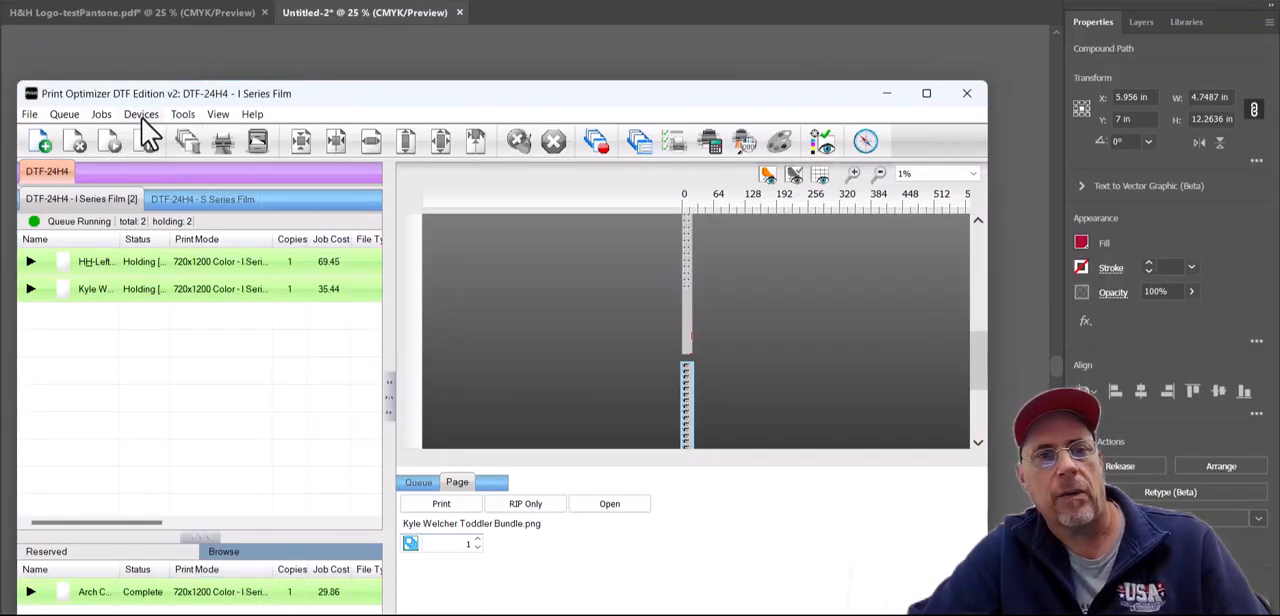
left_click(140, 112)
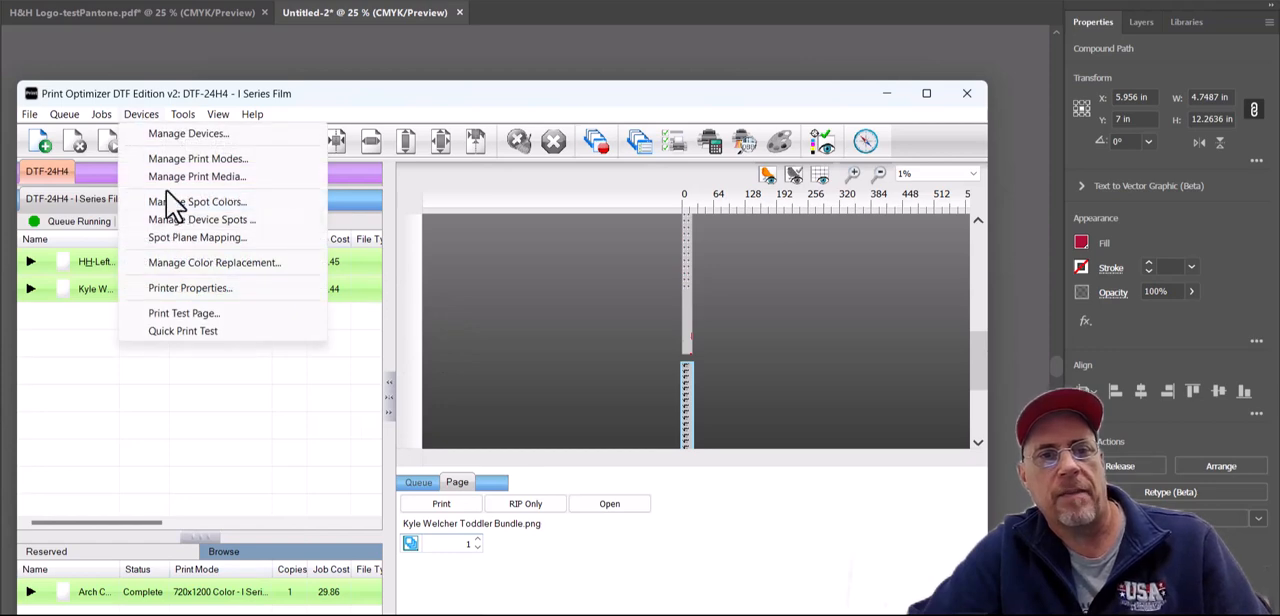
left_click(200, 200)
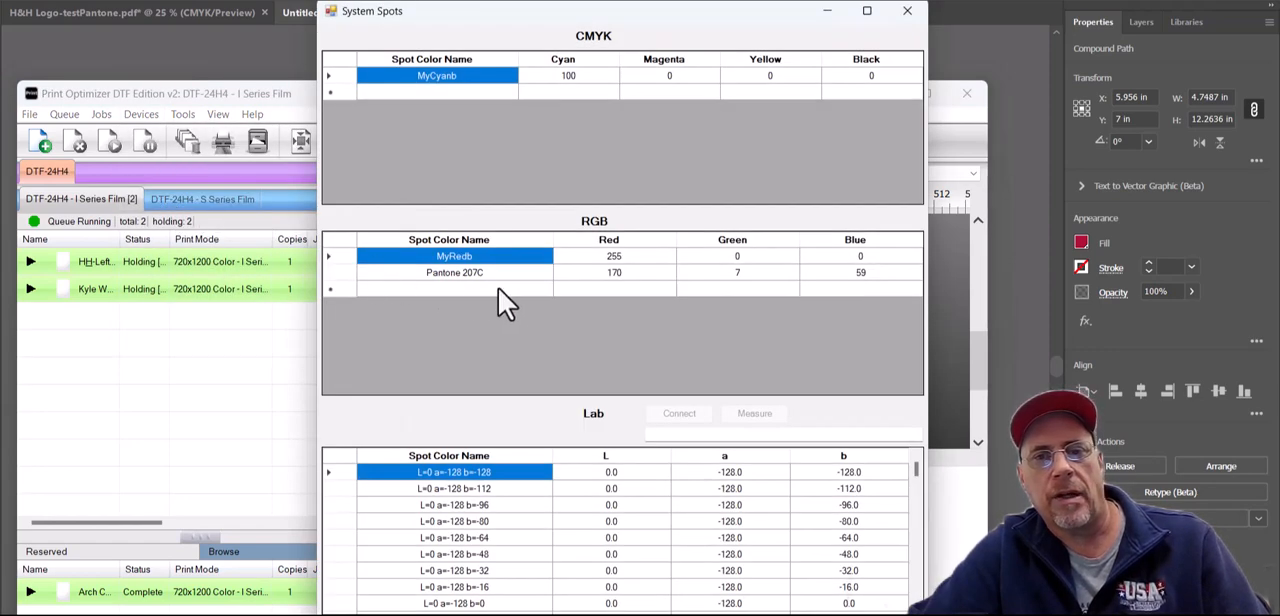
mouse_move(460, 290)
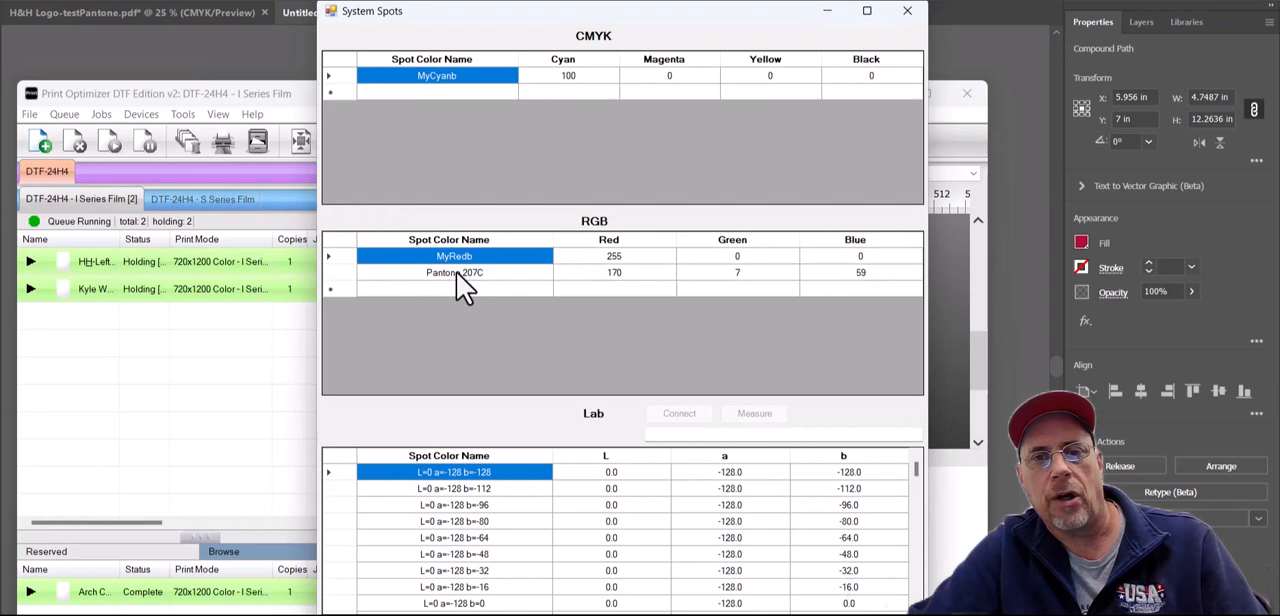
mouse_move(444, 296)
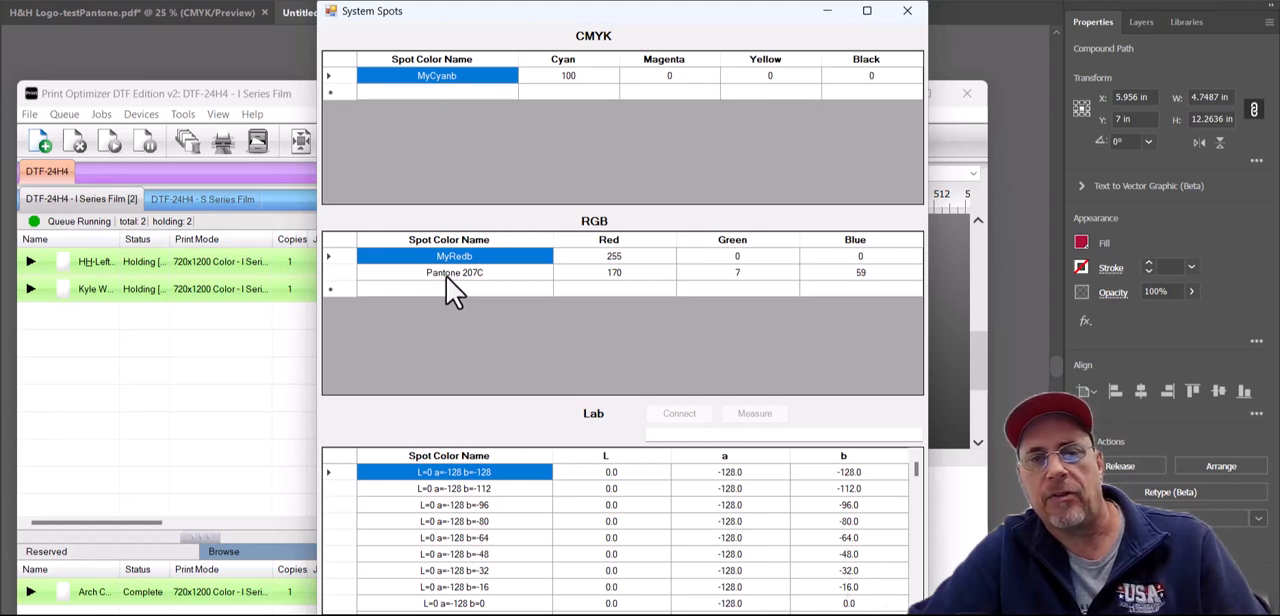
mouse_move(440, 298)
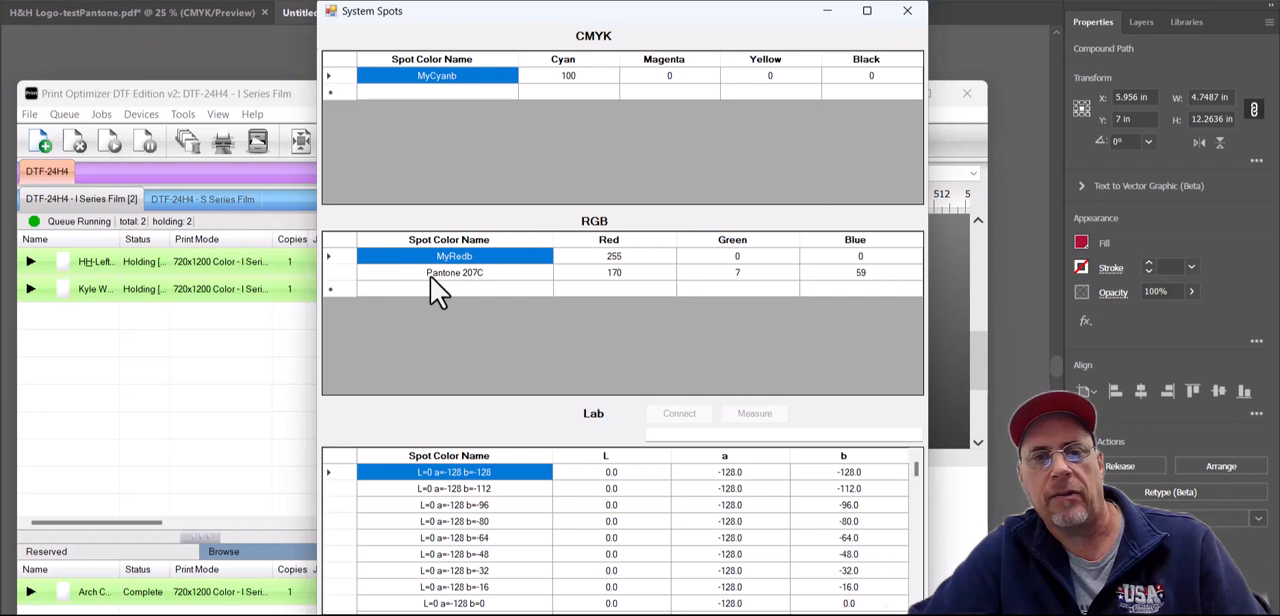
mouse_move(480, 296)
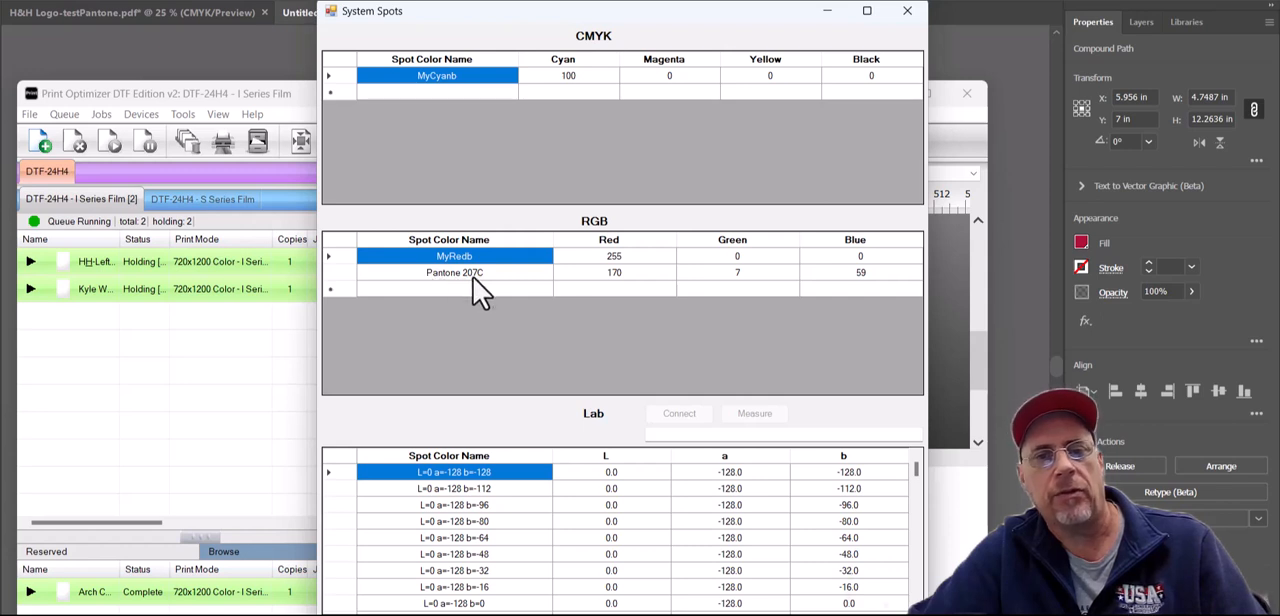
mouse_move(624, 292)
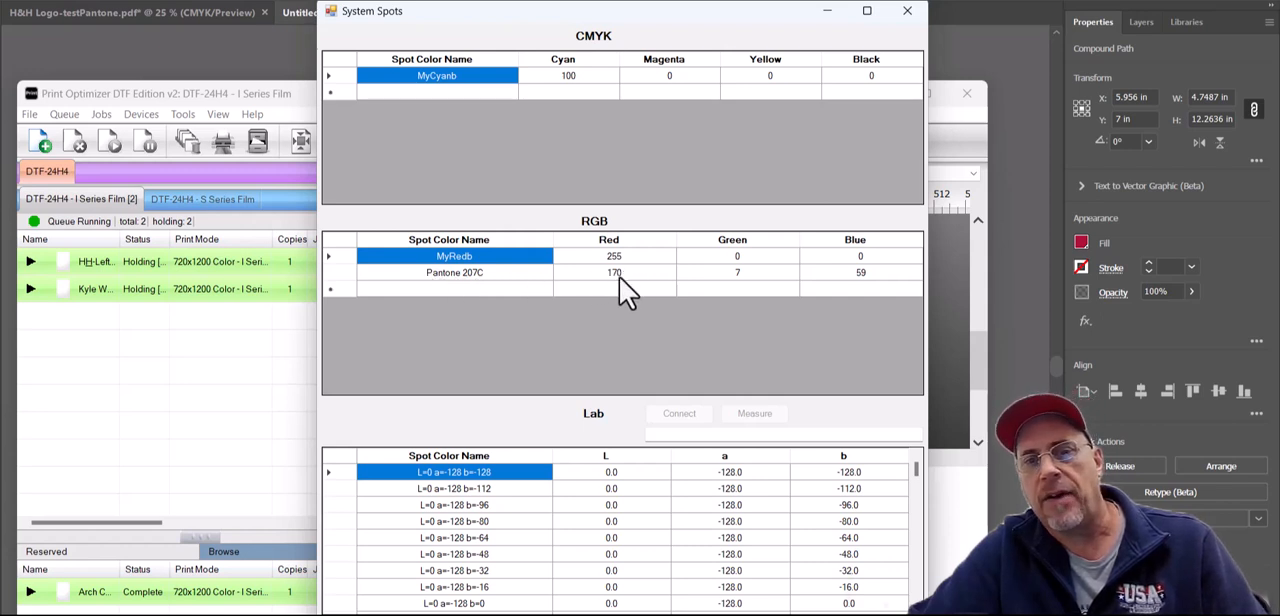
mouse_move(776, 290)
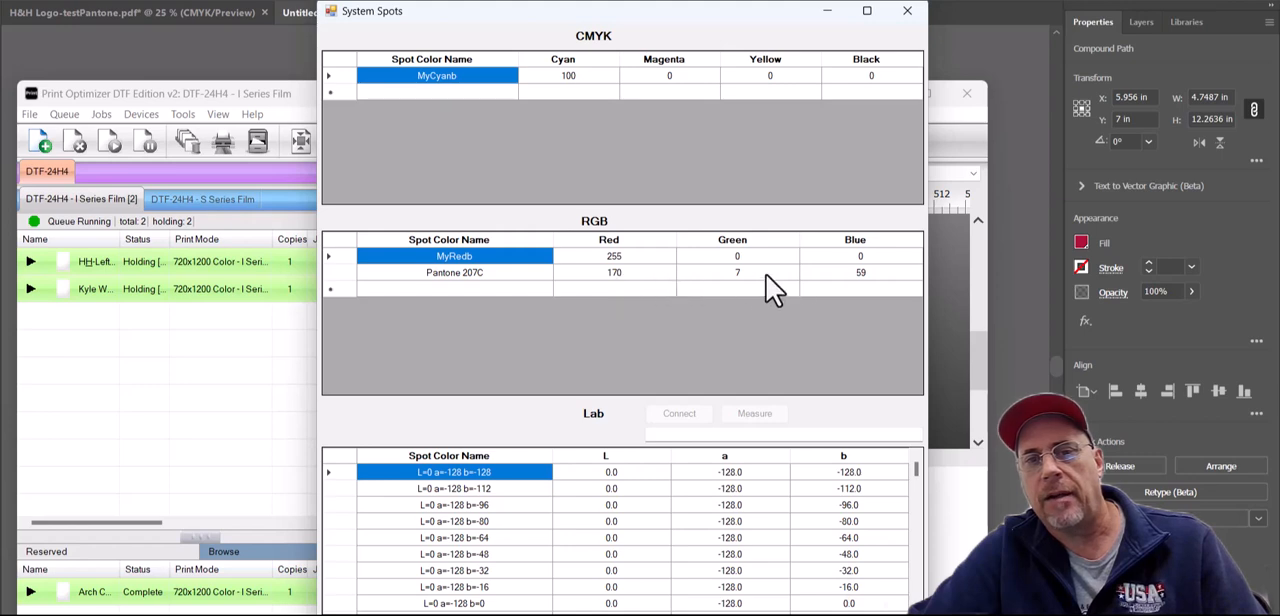
mouse_move(850, 16)
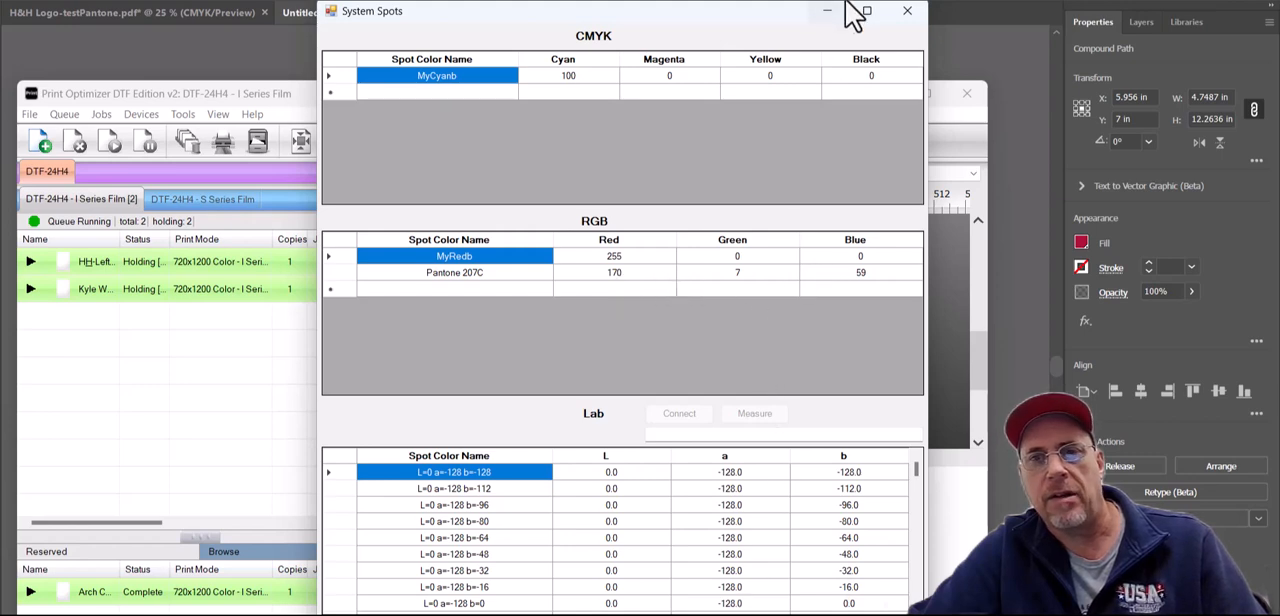
left_click(906, 12)
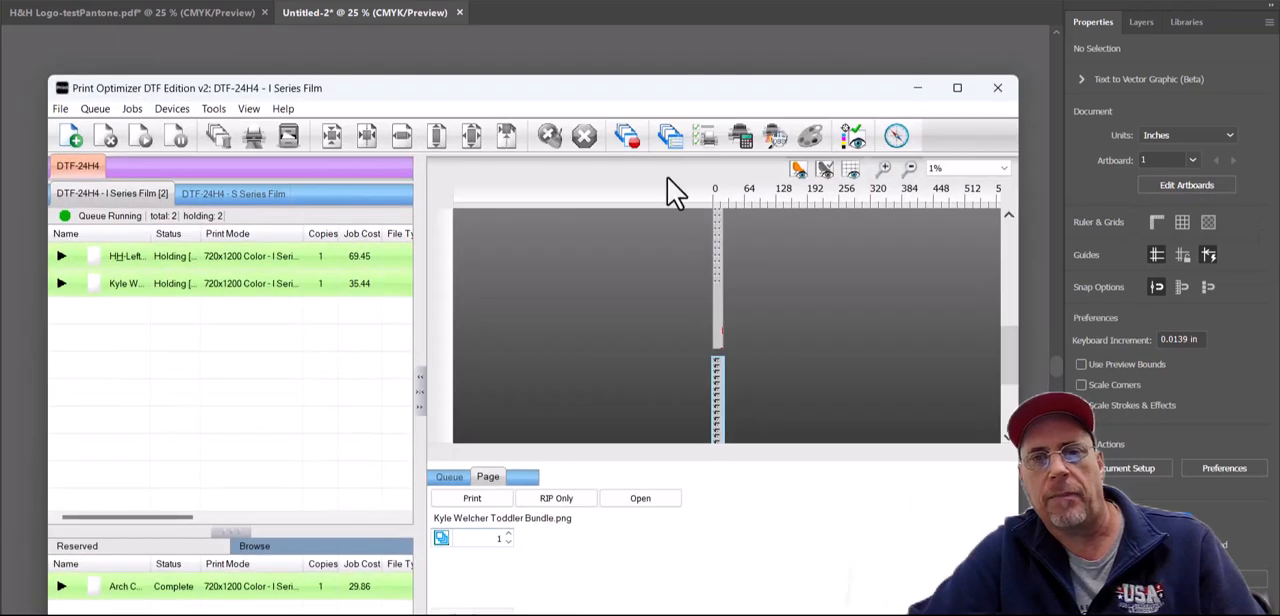
mouse_move(204, 298)
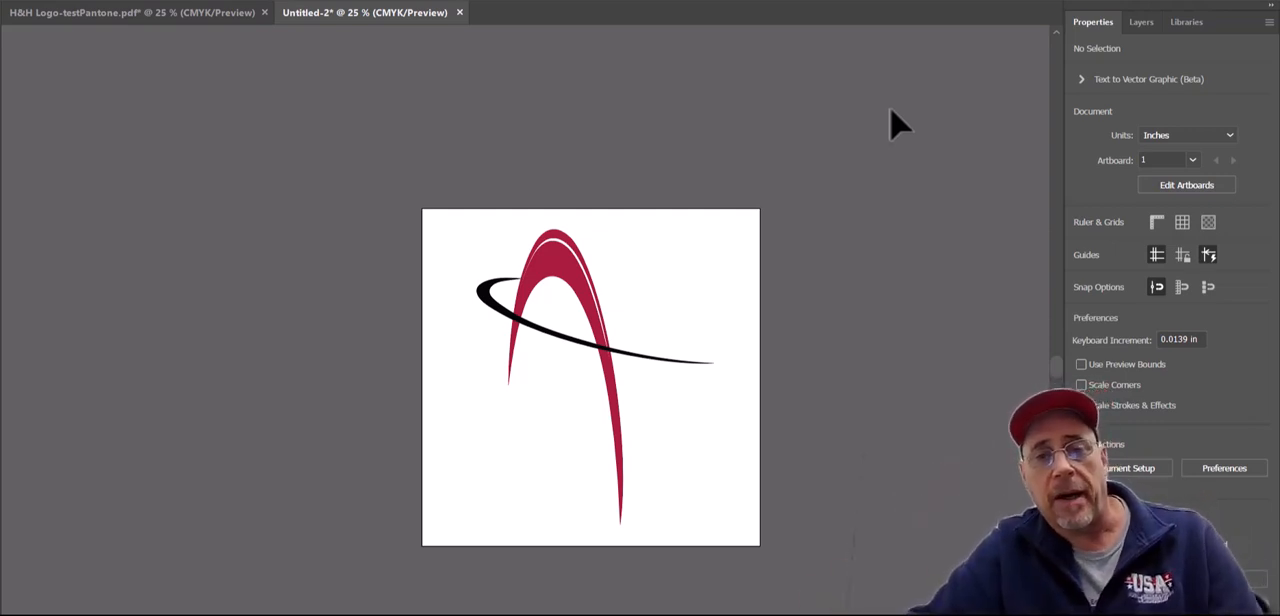
mouse_move(642, 130)
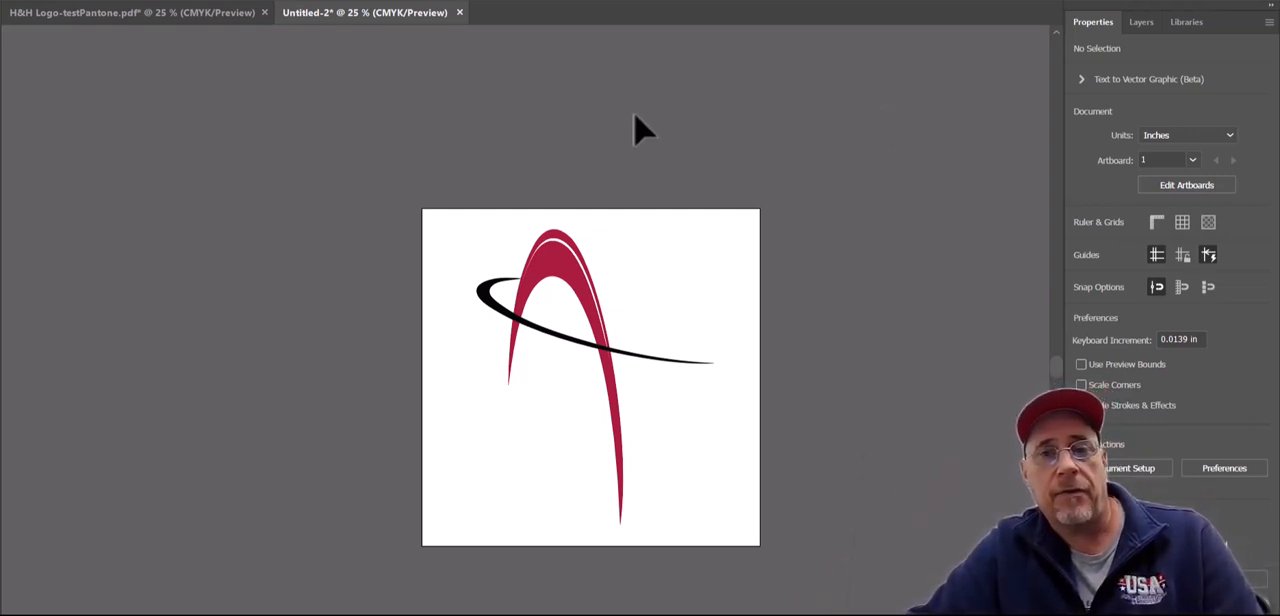
mouse_move(628, 138)
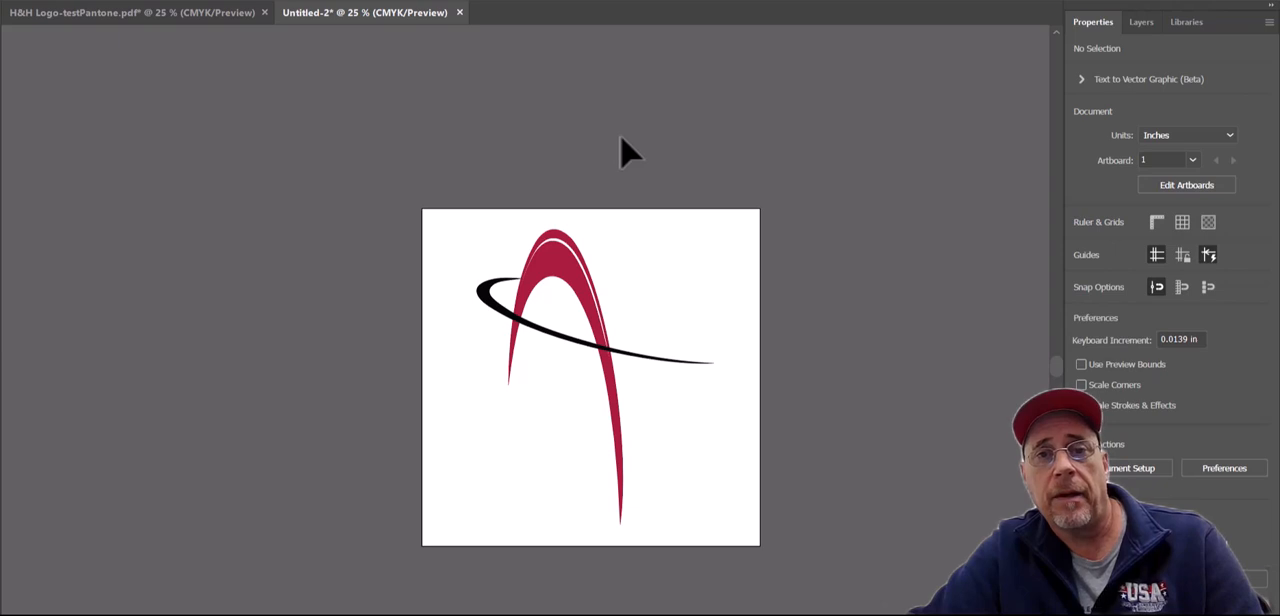
mouse_move(624, 172)
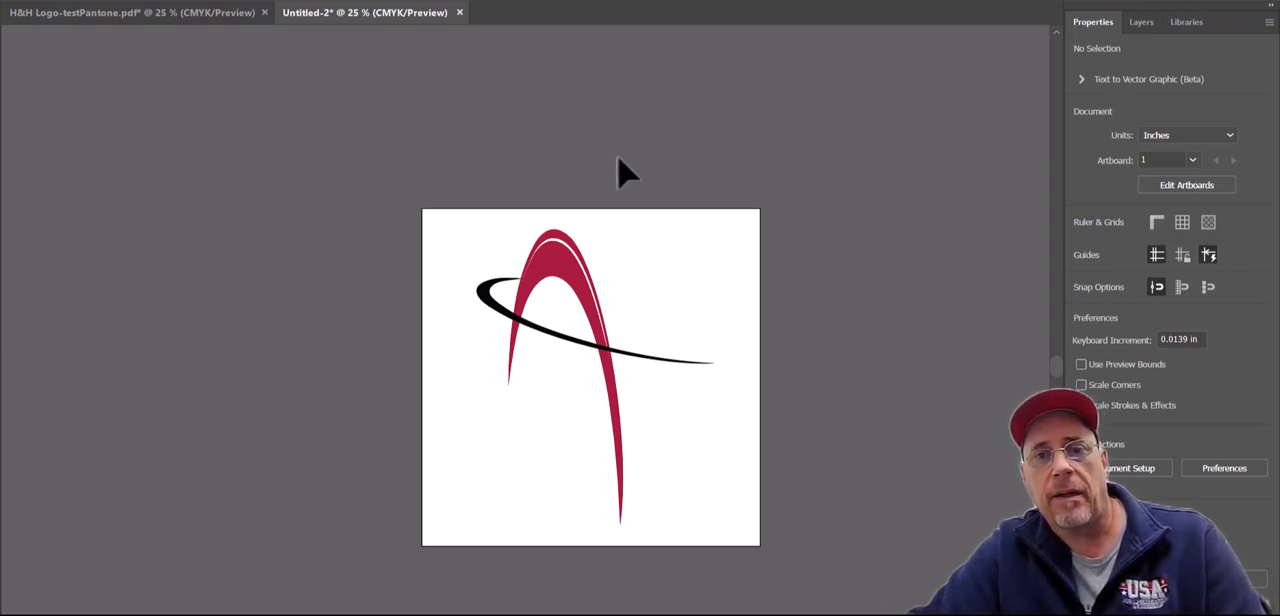
mouse_move(620, 160)
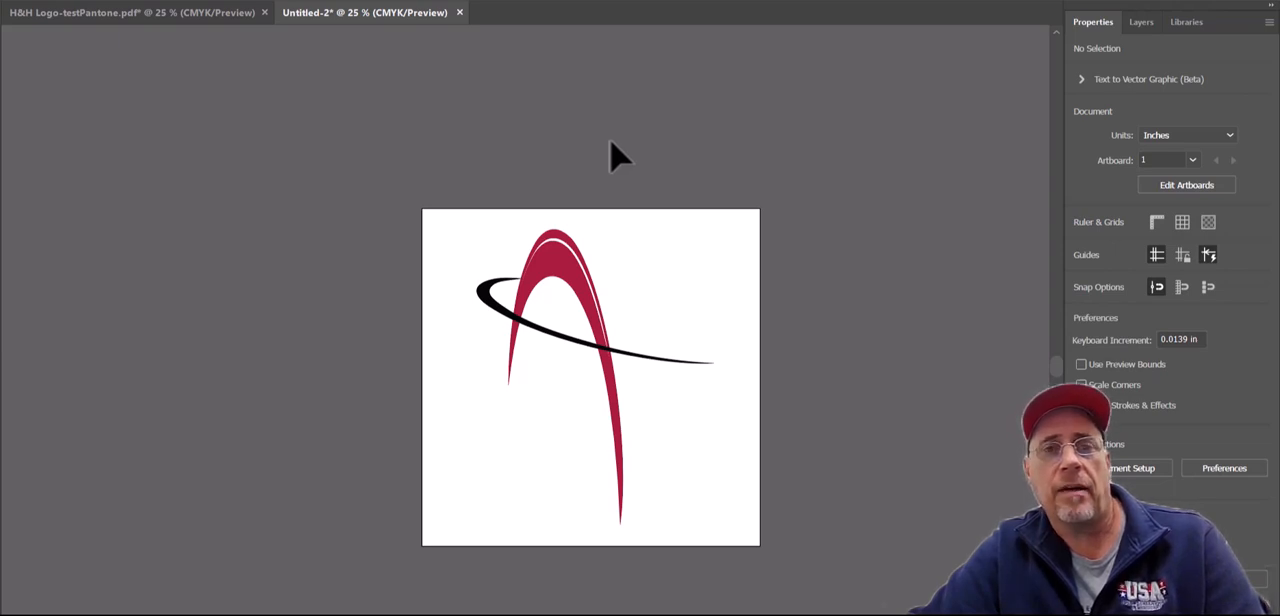
mouse_move(604, 160)
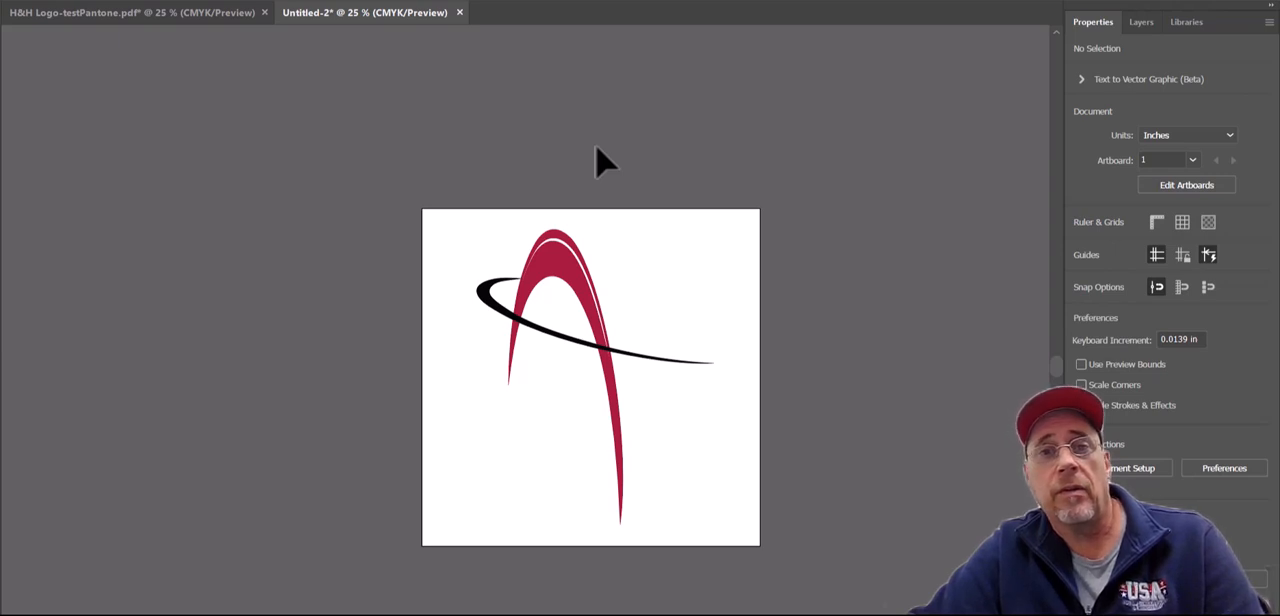
mouse_move(584, 142)
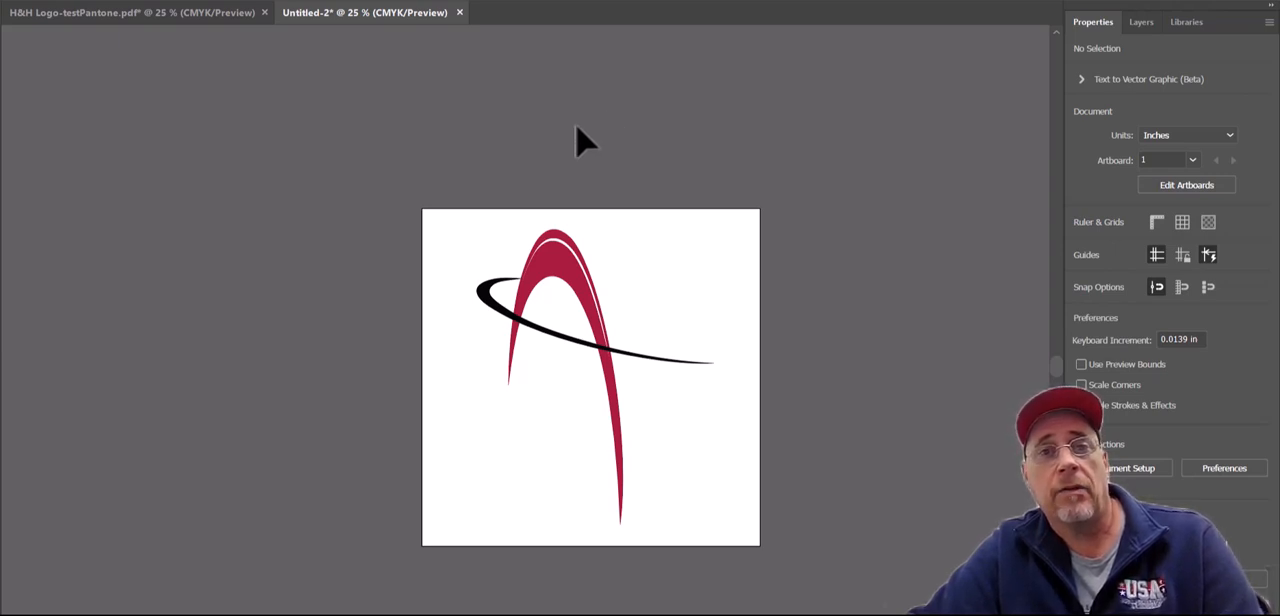
mouse_move(568, 170)
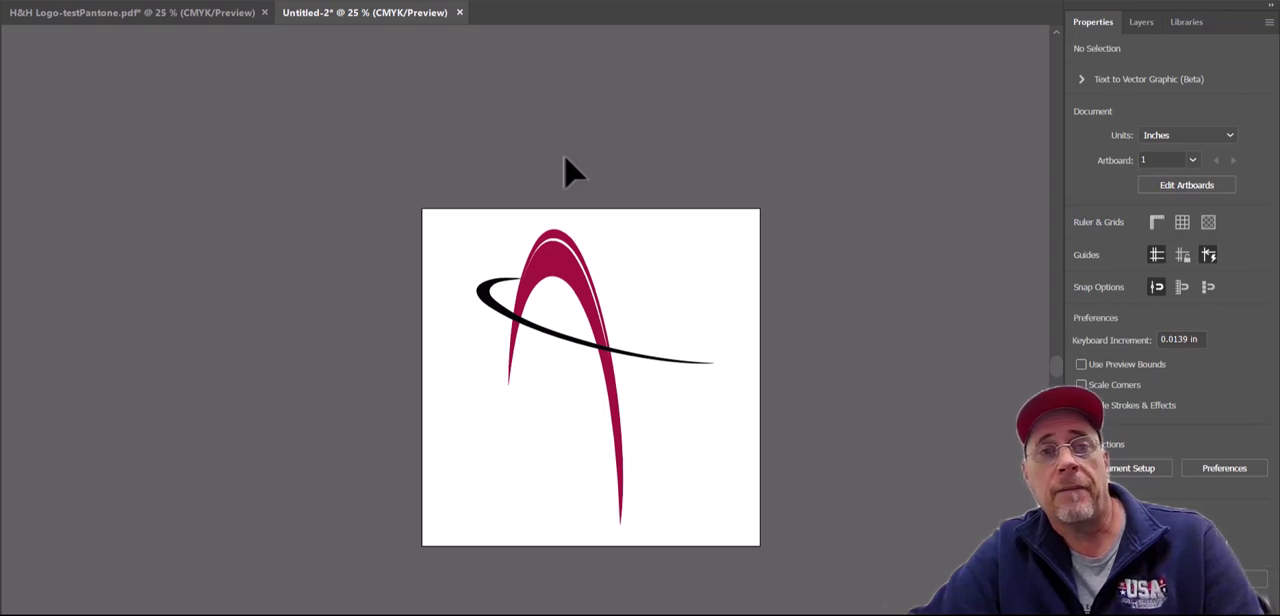
mouse_move(556, 180)
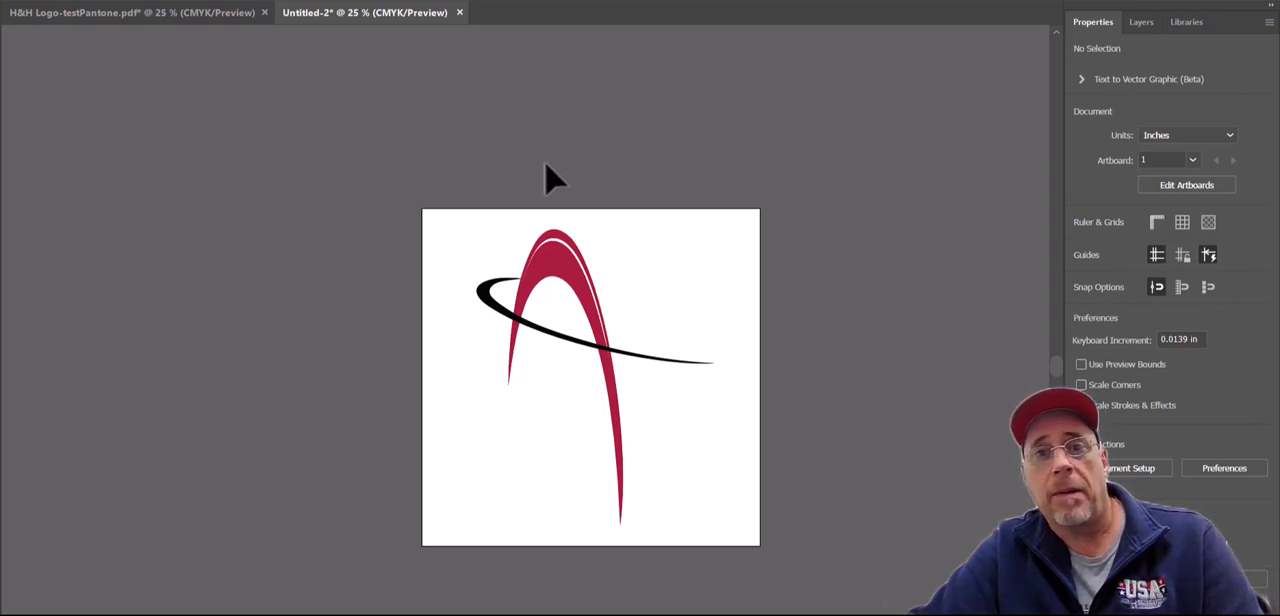